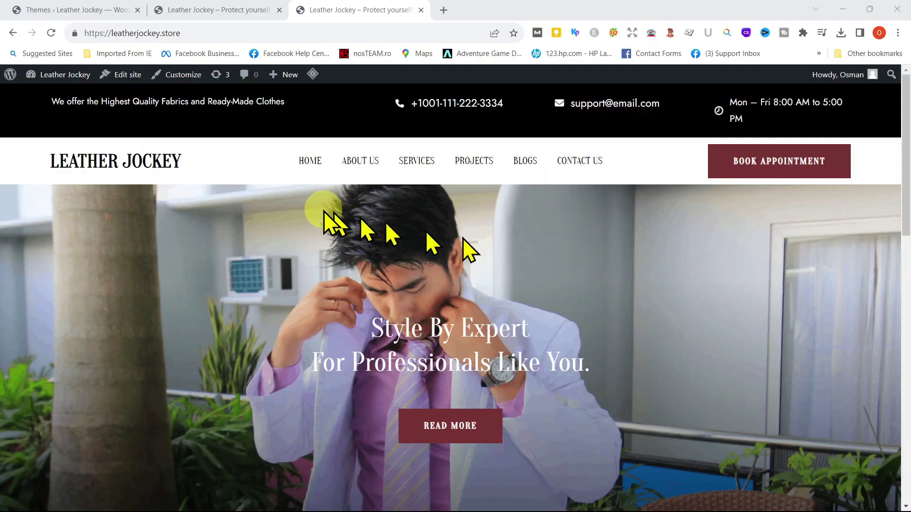
- Return to the Themes admin tab and preview the live front page in the Astra theme
scroll("down", 3)
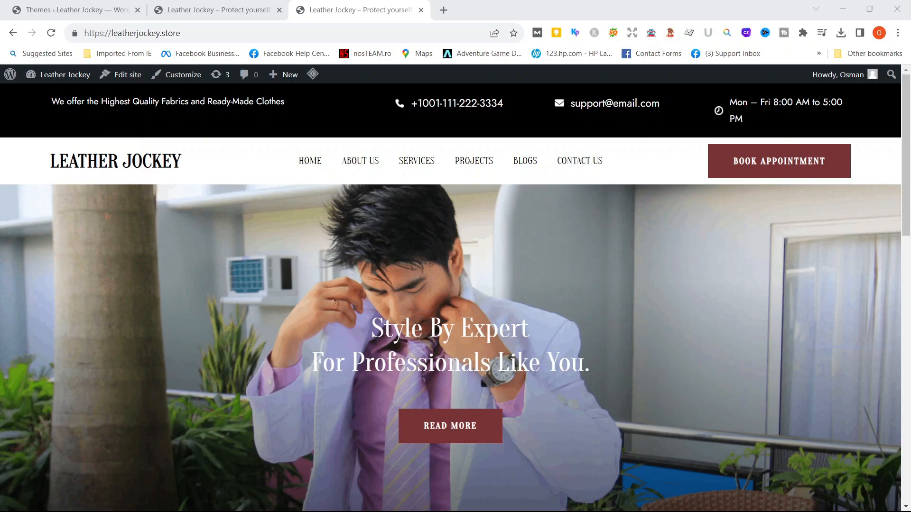
scroll("down", 3)
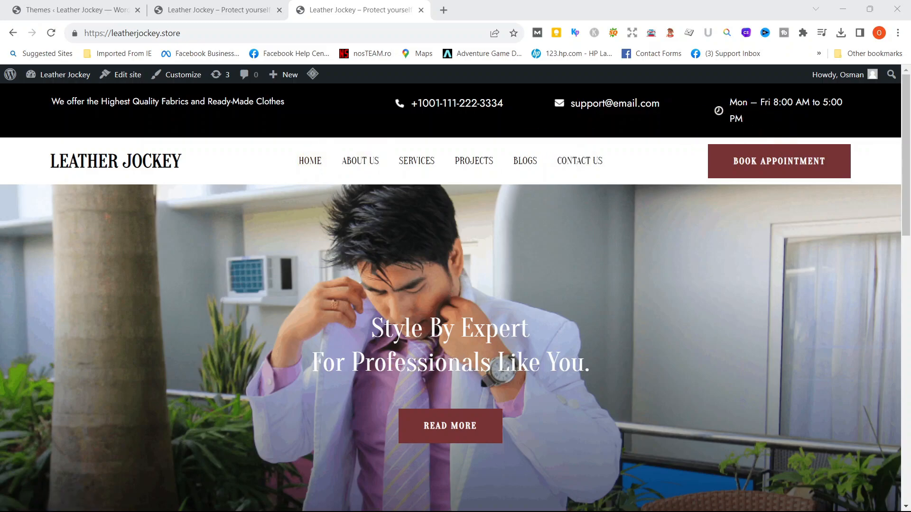
left_click(302, 160)
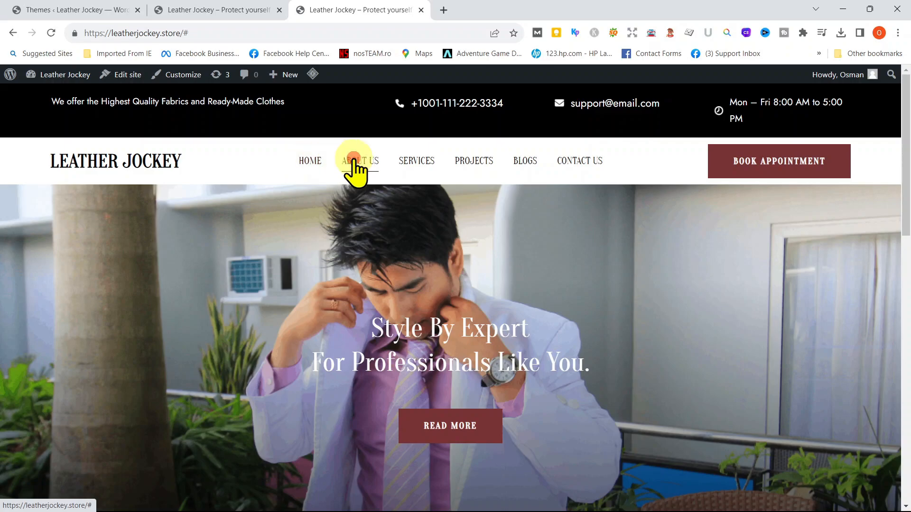
mouse_move(487, 161)
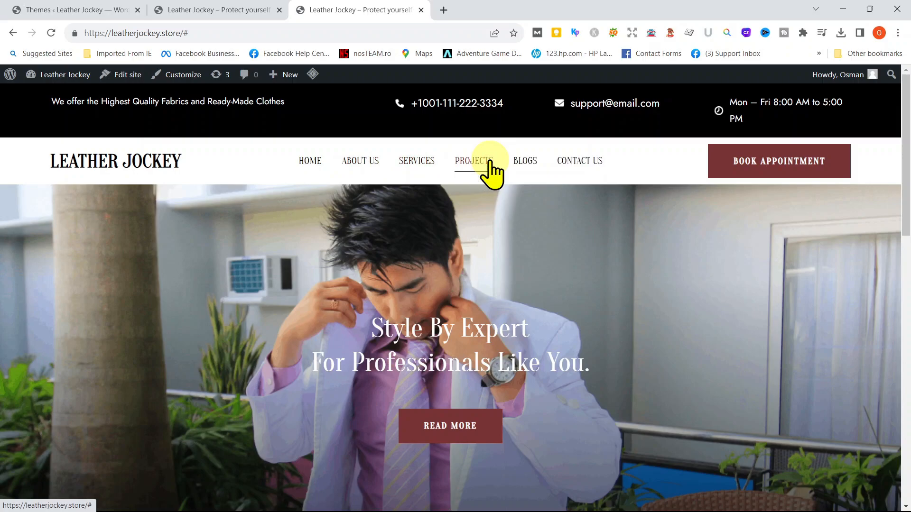
mouse_move(406, 192)
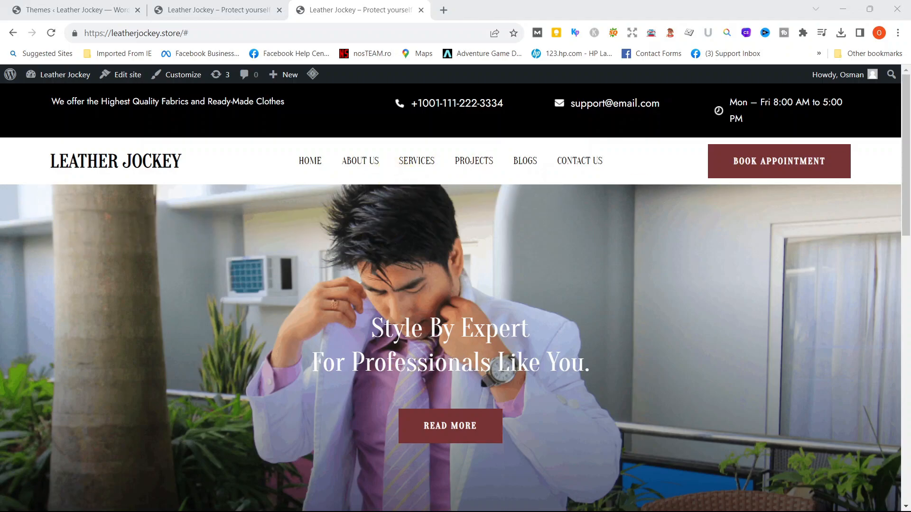
scroll("down", 3)
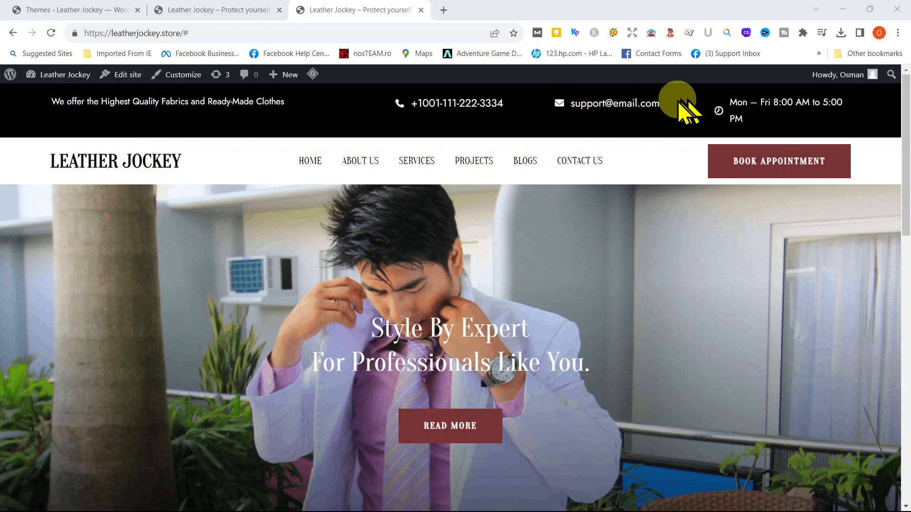
mouse_move(592, 95)
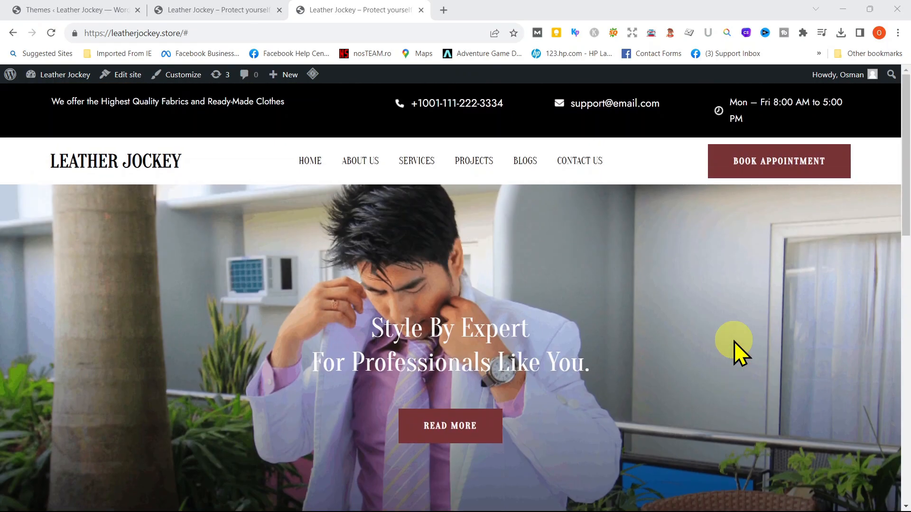
mouse_move(714, 351)
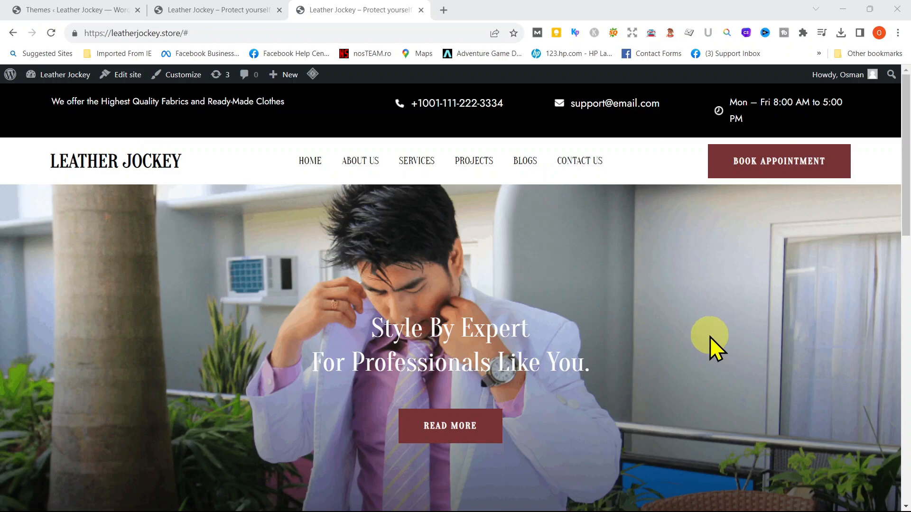
mouse_move(438, 313)
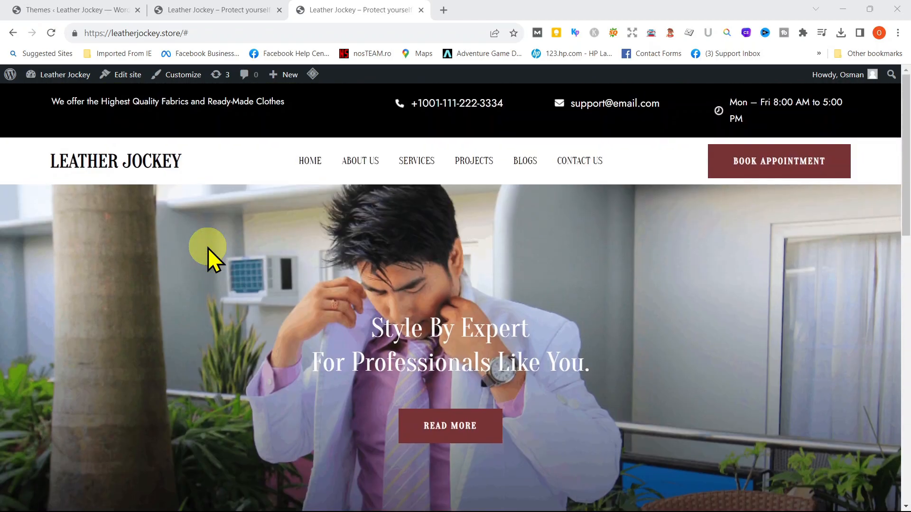
mouse_move(92, 184)
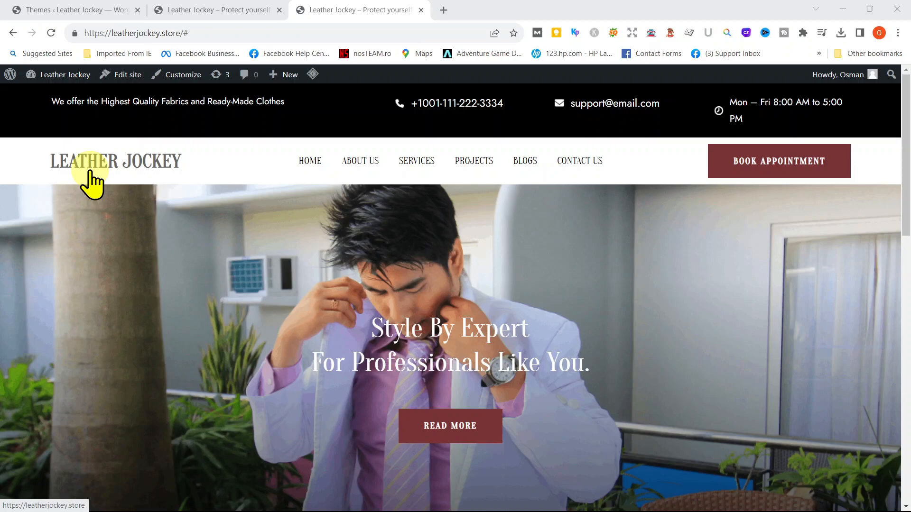
mouse_move(270, 64)
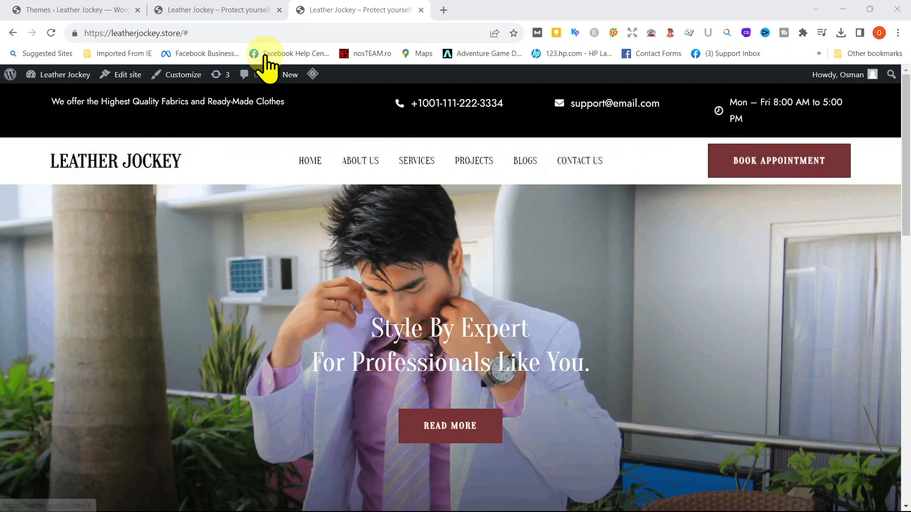
left_click(73, 9)
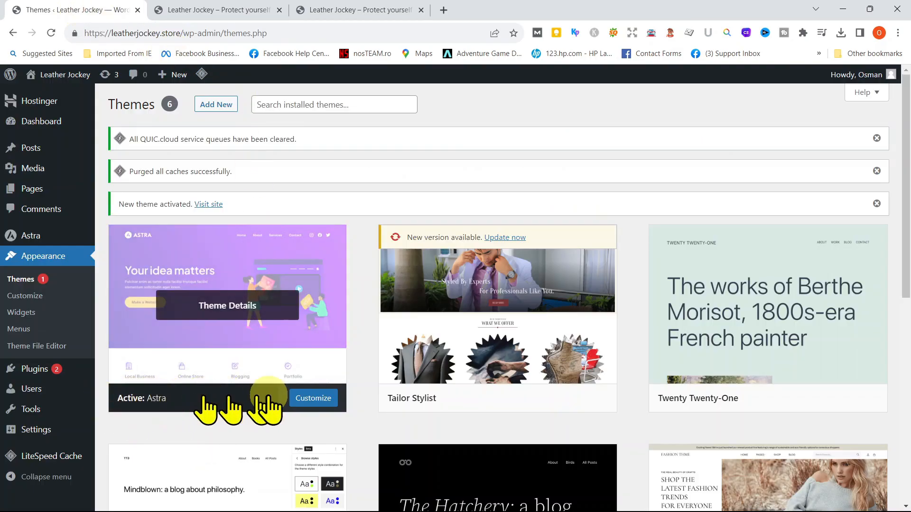
left_click(216, 9)
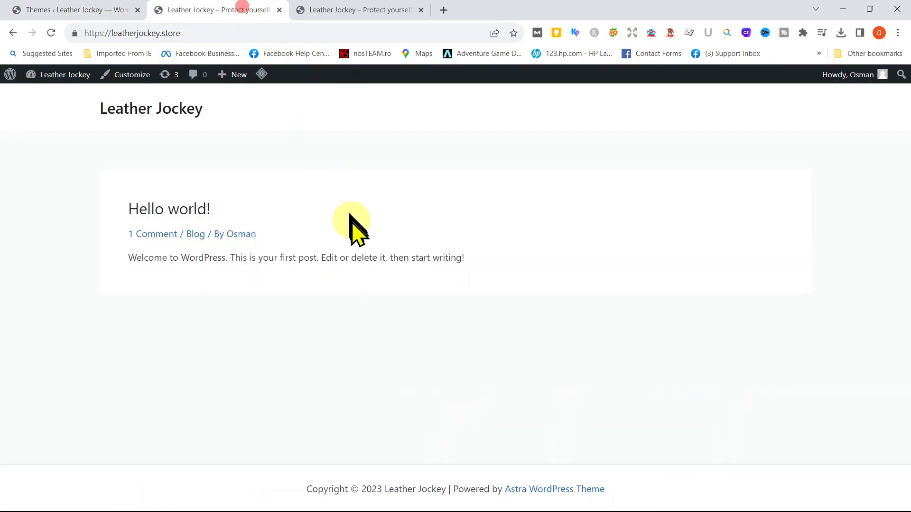
mouse_move(260, 135)
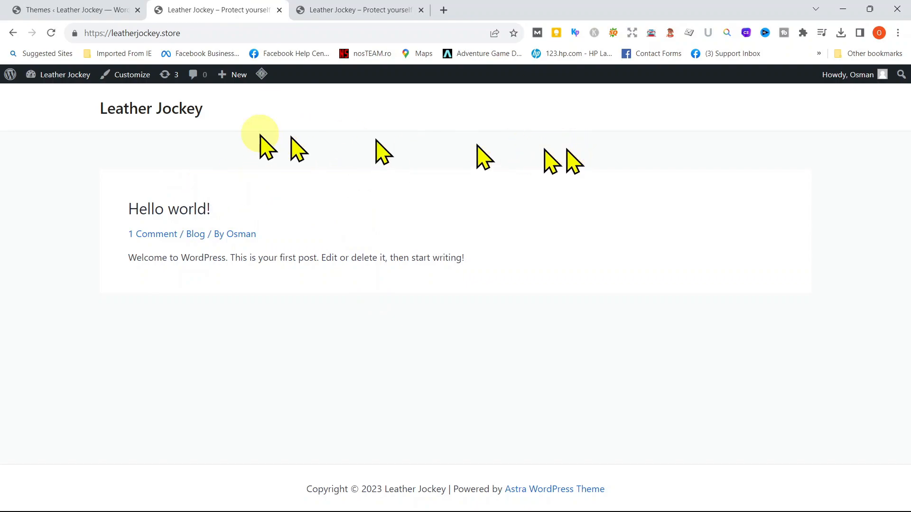
mouse_move(813, 188)
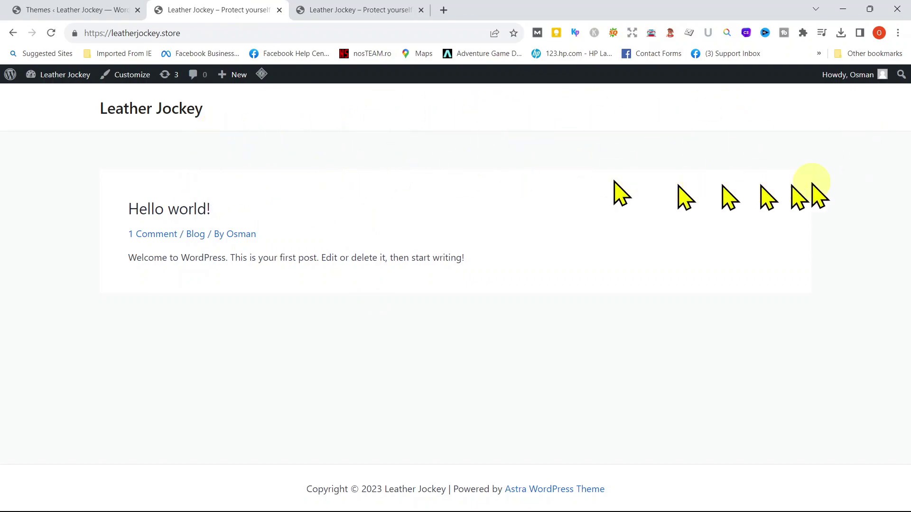
mouse_move(376, 277)
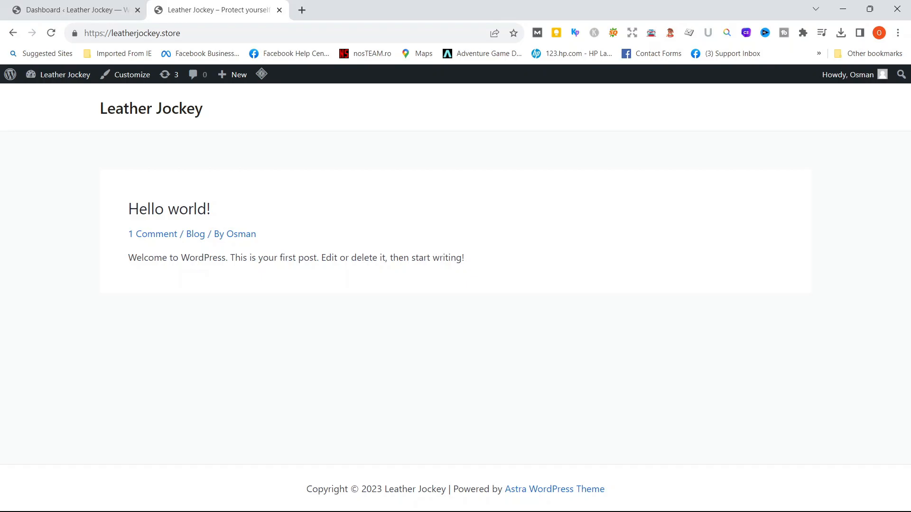
- Return to the WordPress admin Dashboard tab
left_click(73, 11)
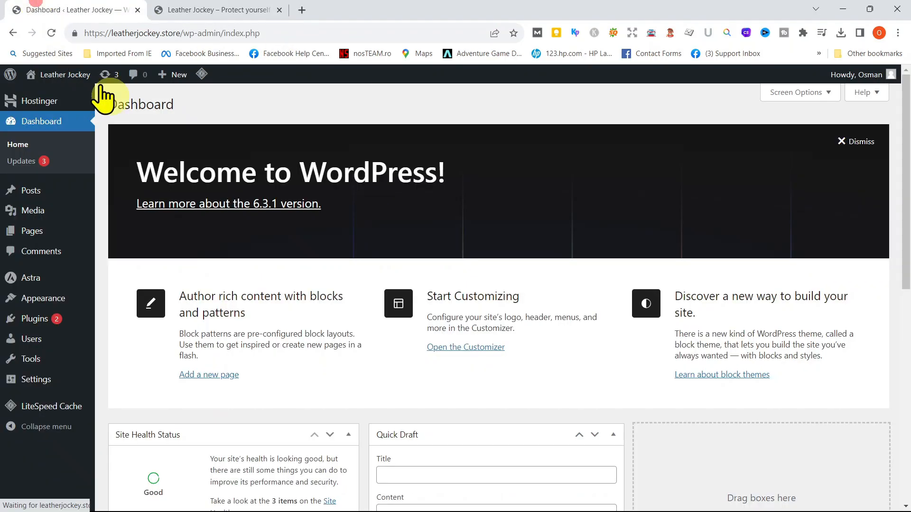
mouse_move(32, 230)
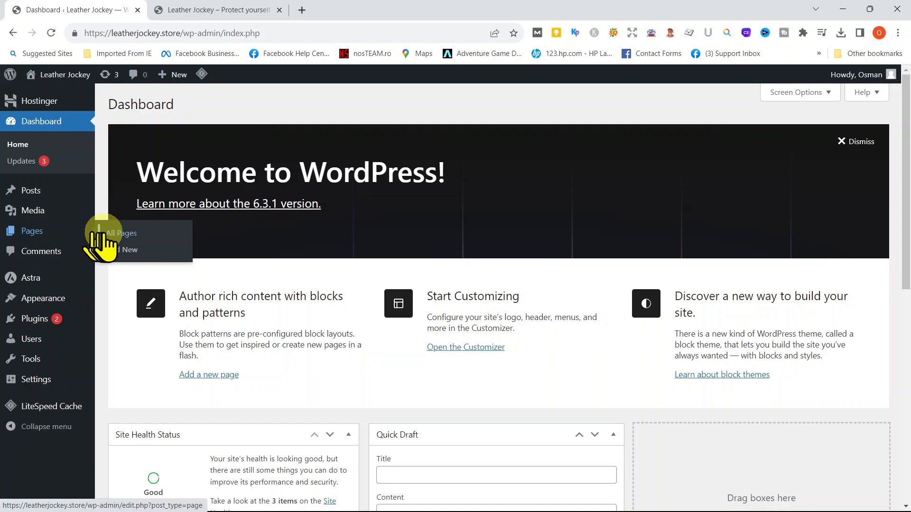
mouse_move(117, 255)
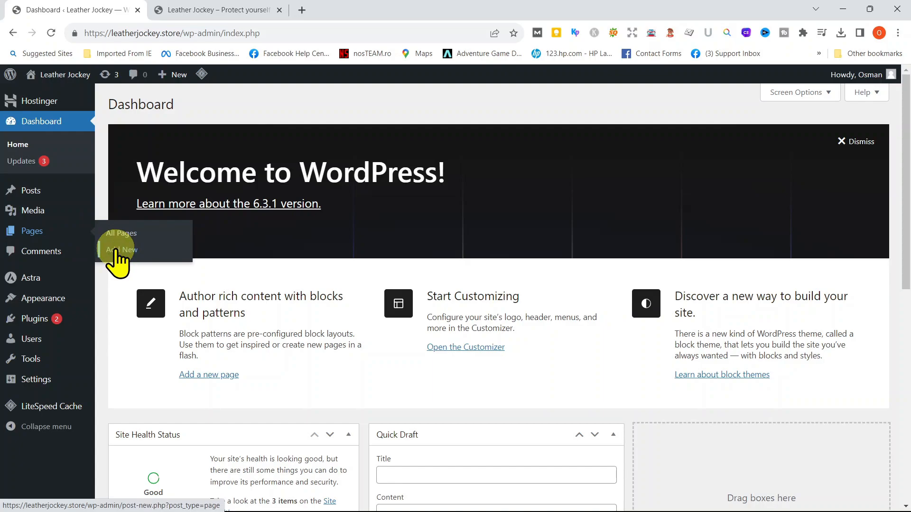
mouse_move(42, 237)
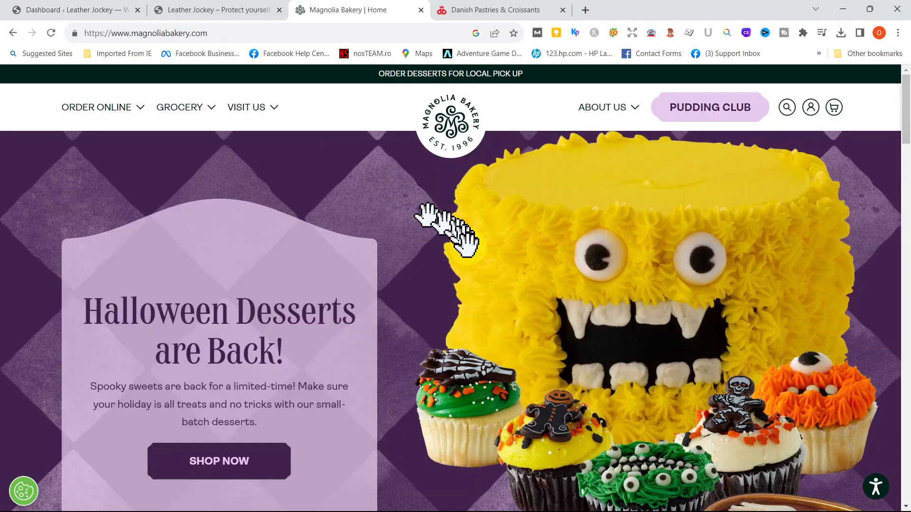
- Glance over the Magnolia Bakery and Schulstad Bakery example sites, then return to the Dashboard
scroll("down", 3)
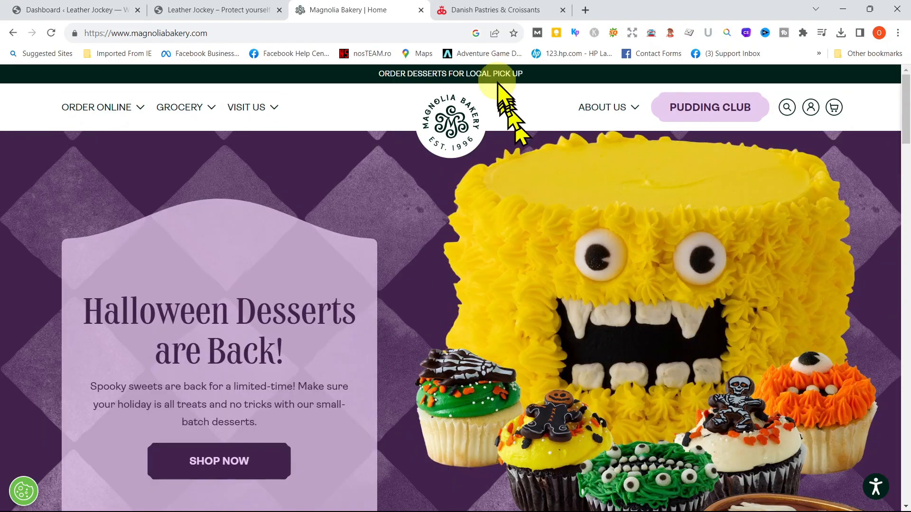
left_click(497, 10)
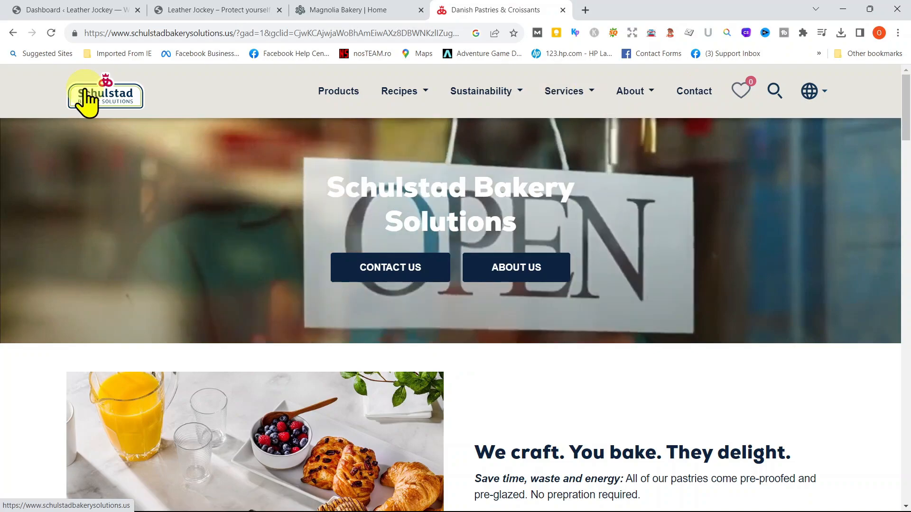
left_click(76, 11)
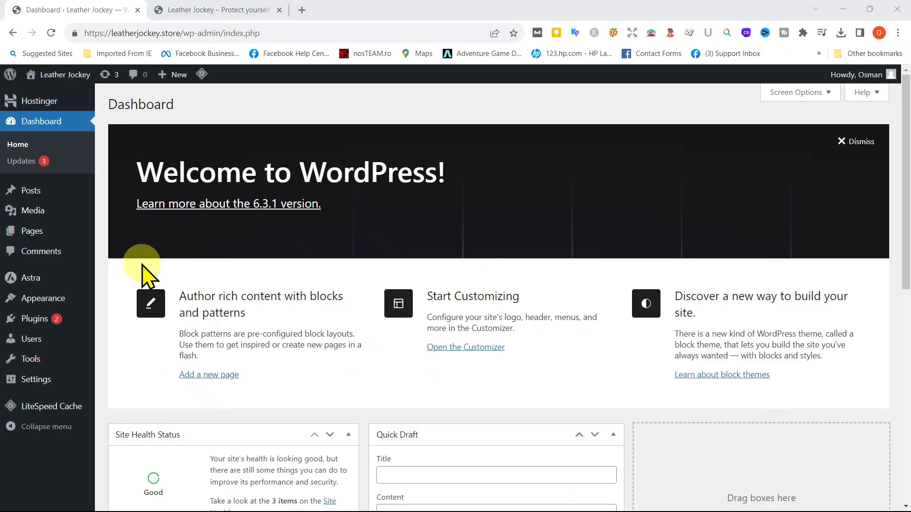
mouse_move(32, 230)
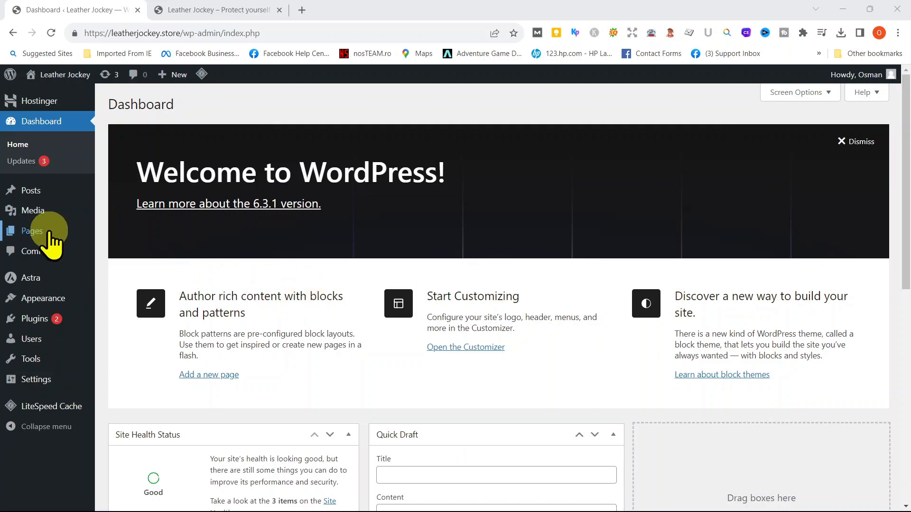
mouse_move(32, 231)
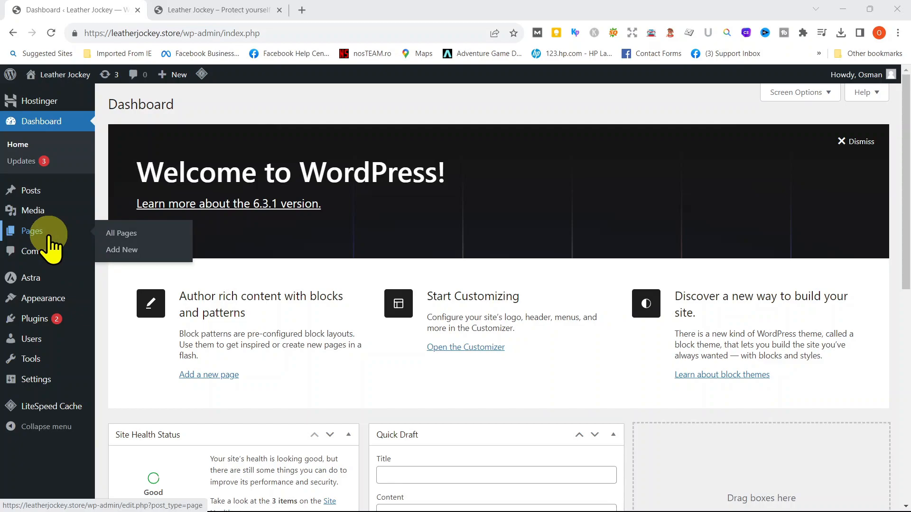
- Show the Pages options in the admin sidebar to add a new page
left_click(121, 250)
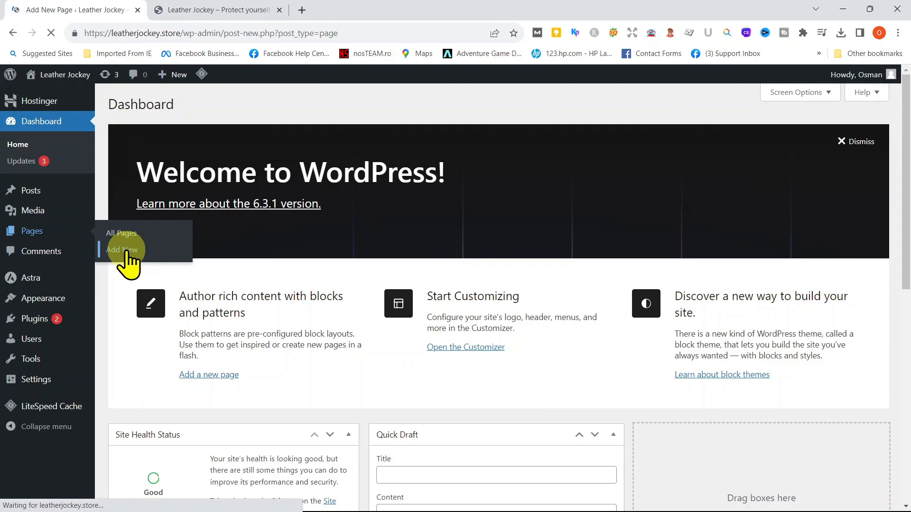
- Create a new page titled HOME and show its page settings
left_click(121, 250)
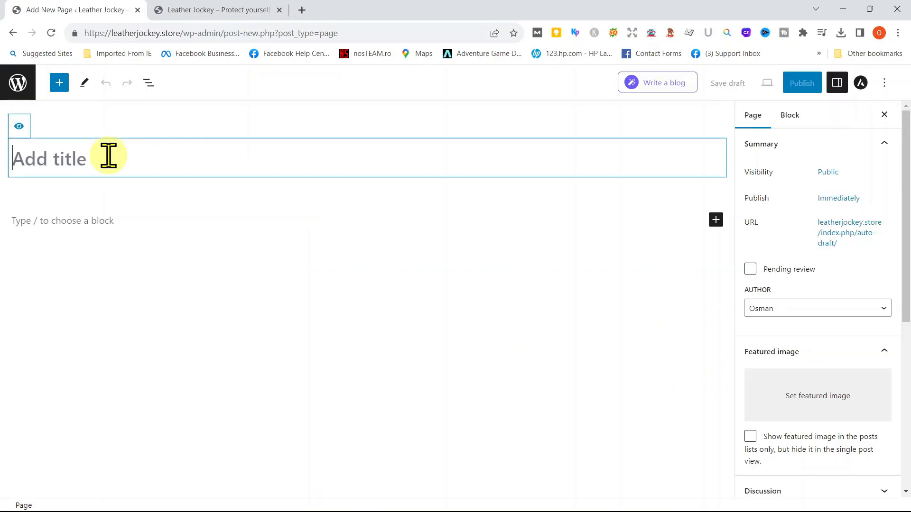
type("HOM")
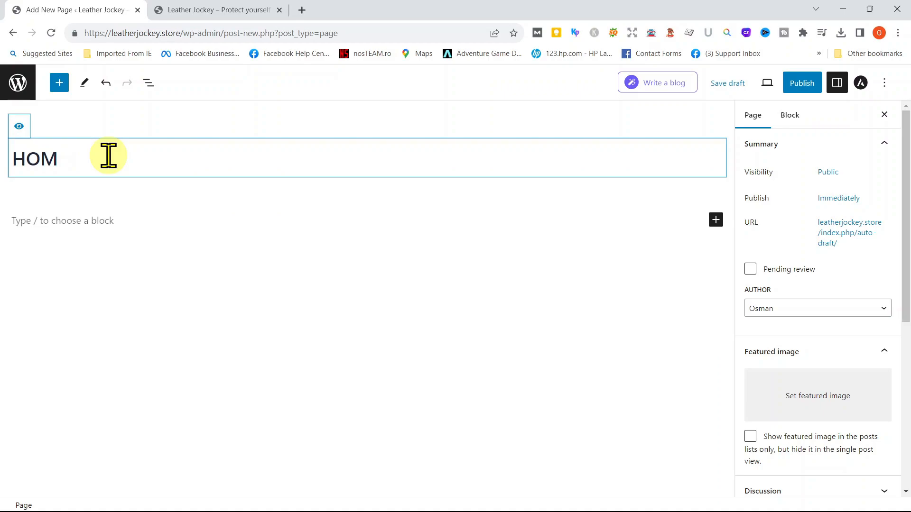
type("E")
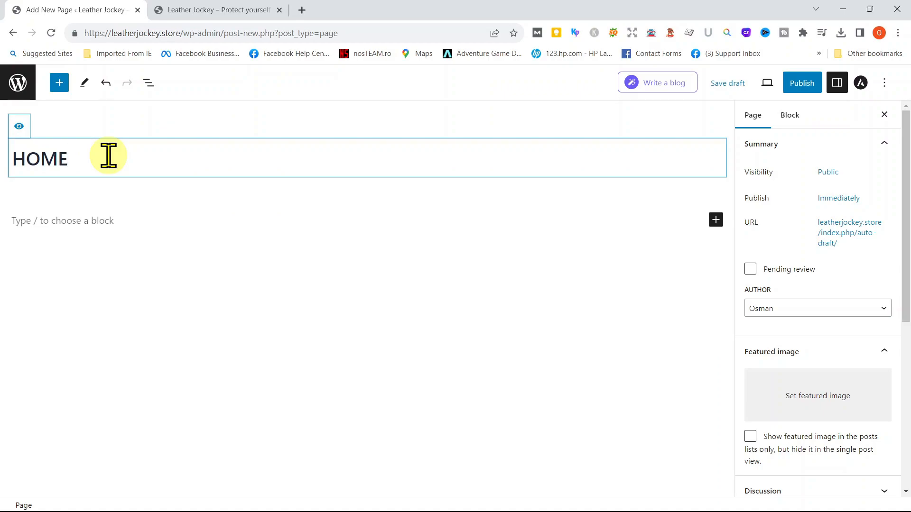
left_click(87, 212)
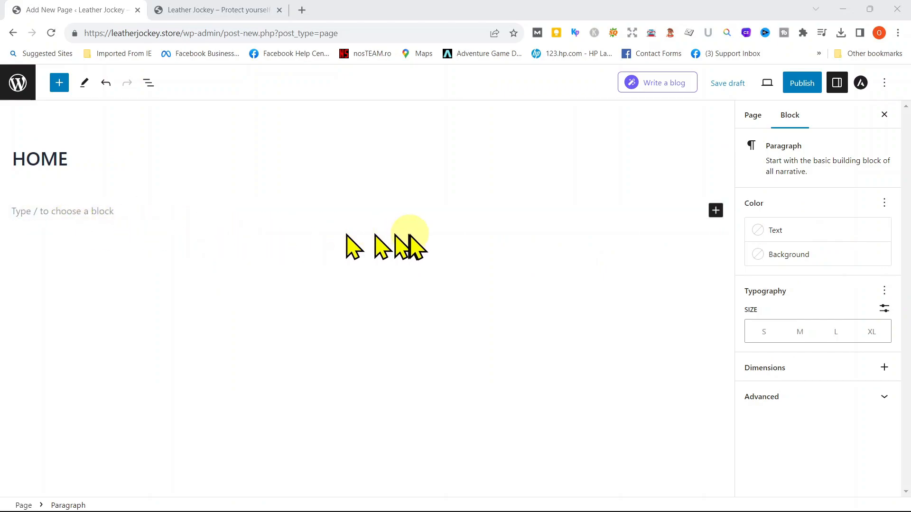
left_click(752, 115)
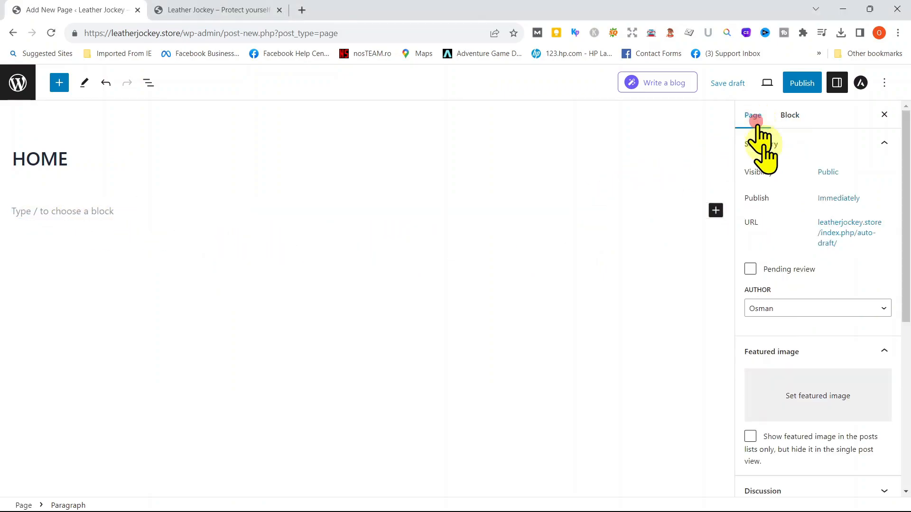
mouse_move(793, 357)
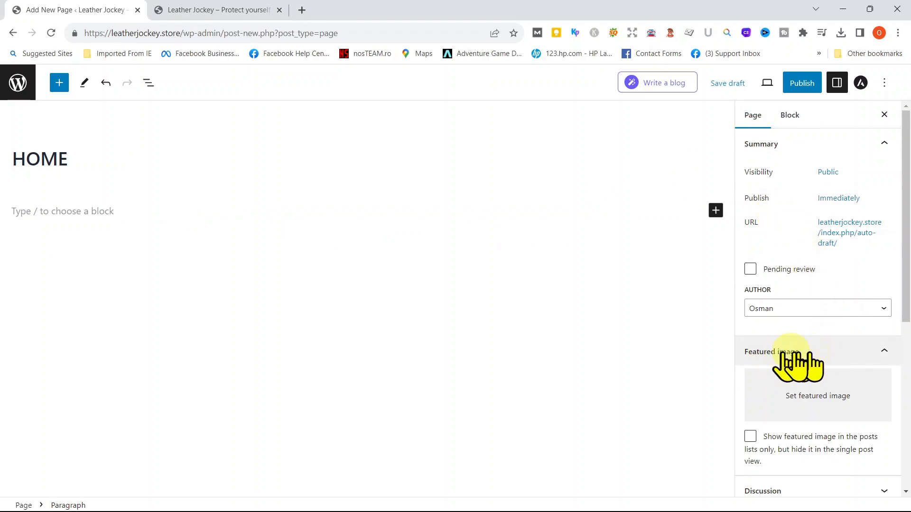
mouse_move(752, 114)
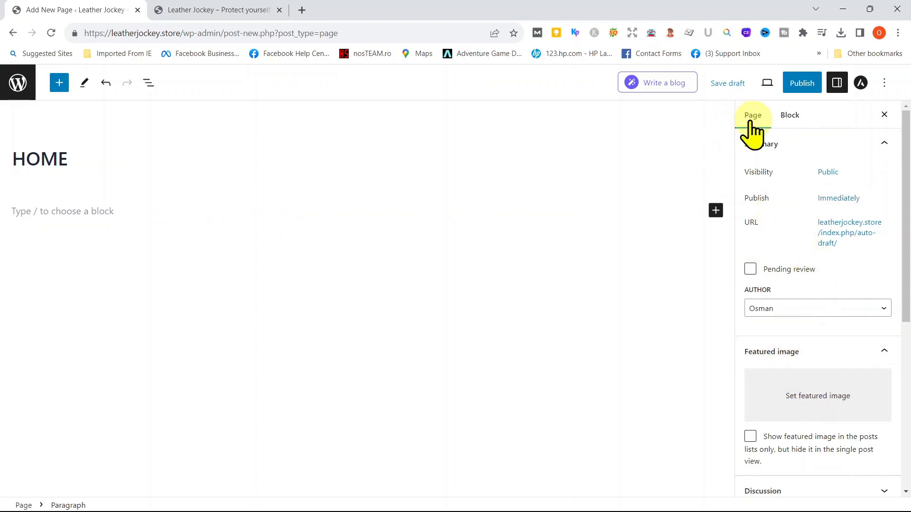
- Publish the HOME page and view it live on the Leather Jockey site
left_click(801, 82)
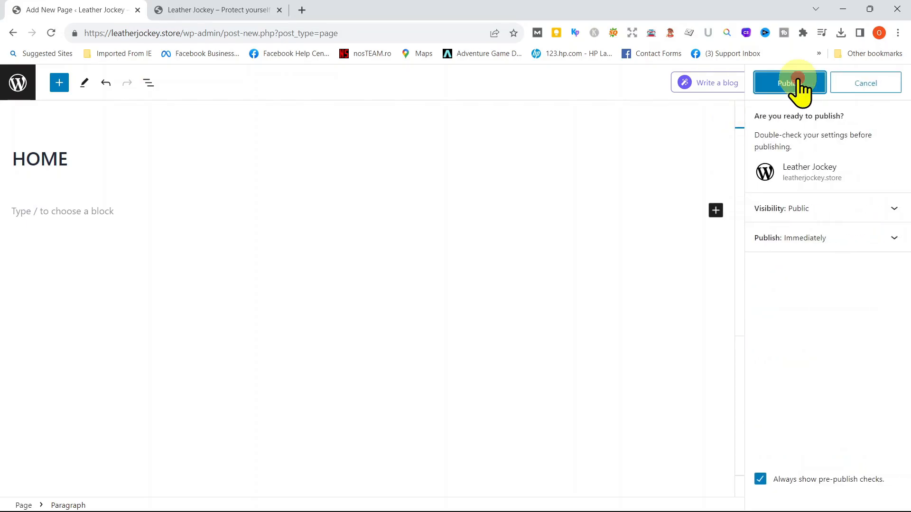
left_click(788, 83)
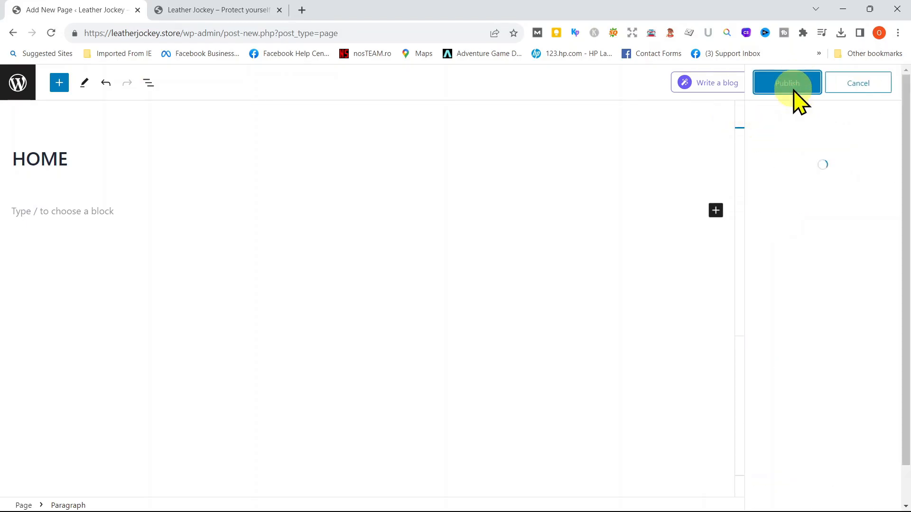
left_click(787, 82)
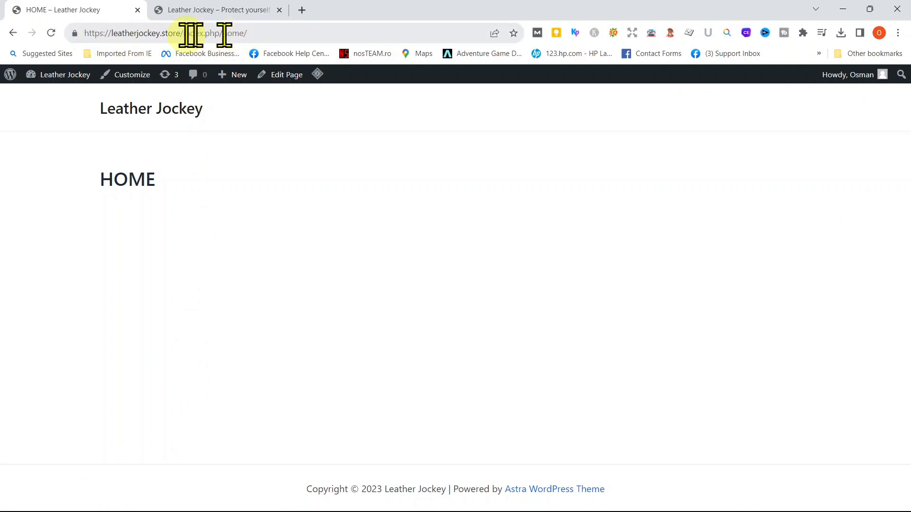
- Return to the admin area and list all six site pages
left_click(10, 74)
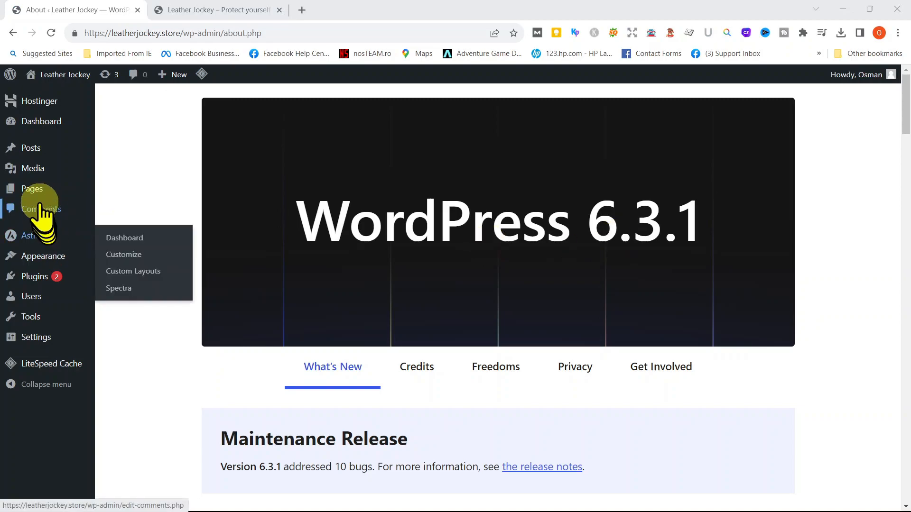
left_click(31, 189)
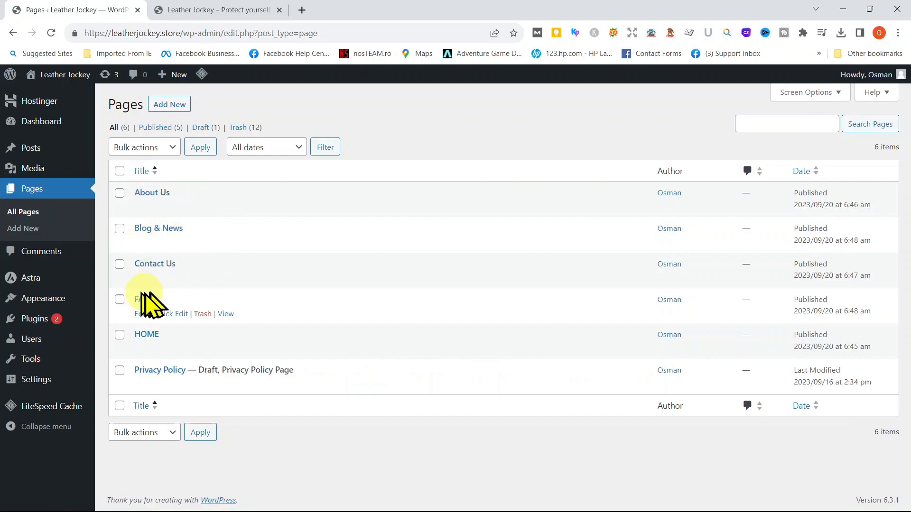
mouse_move(150, 339)
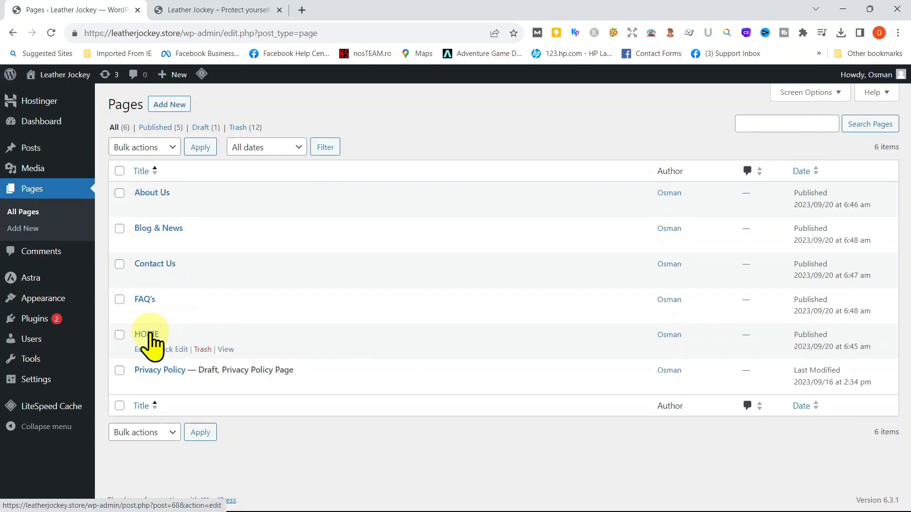
mouse_move(151, 421)
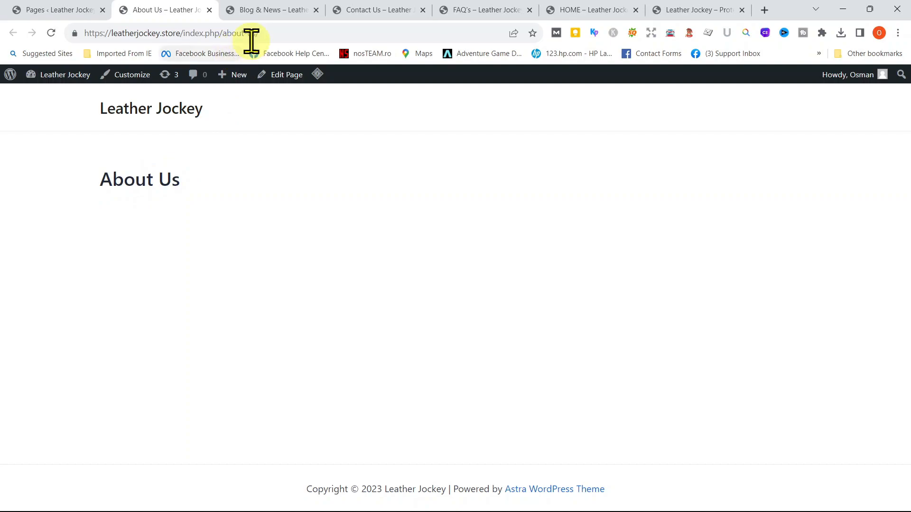
- Check the live Blog & News page and the next published page
left_click(272, 10)
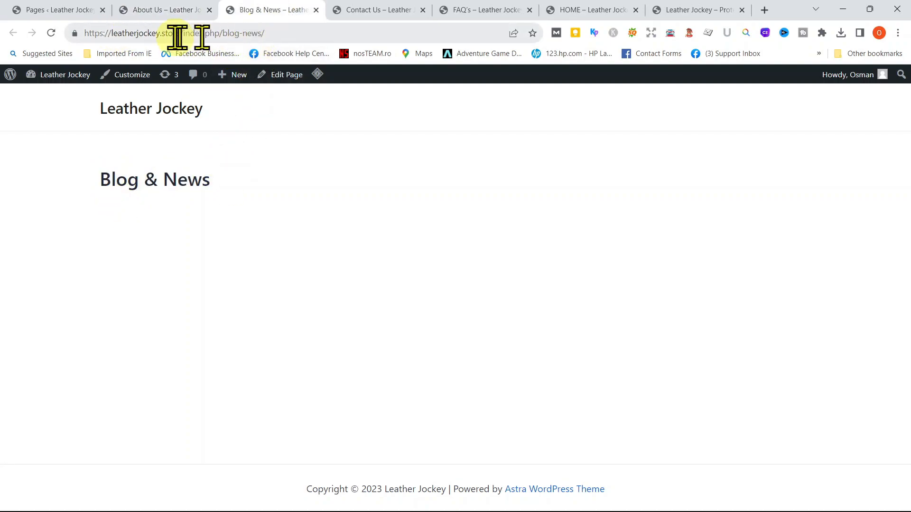
left_click(694, 9)
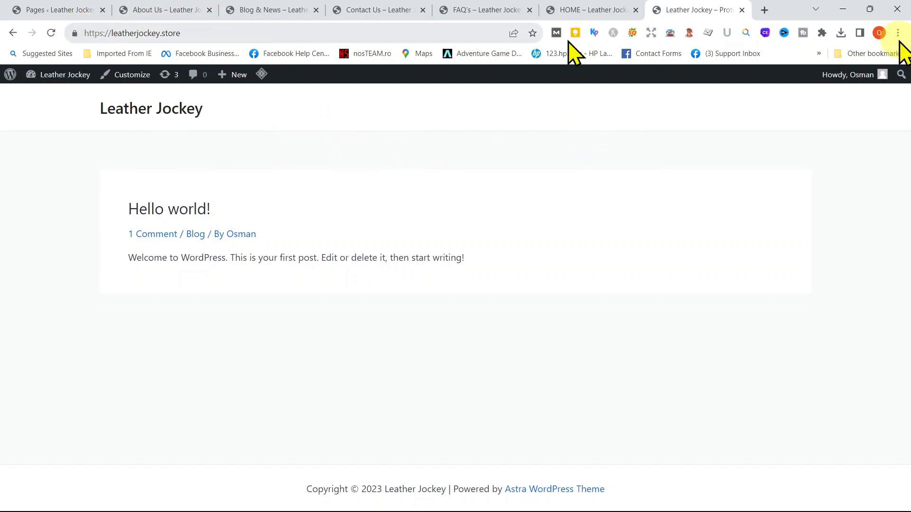
mouse_move(198, 129)
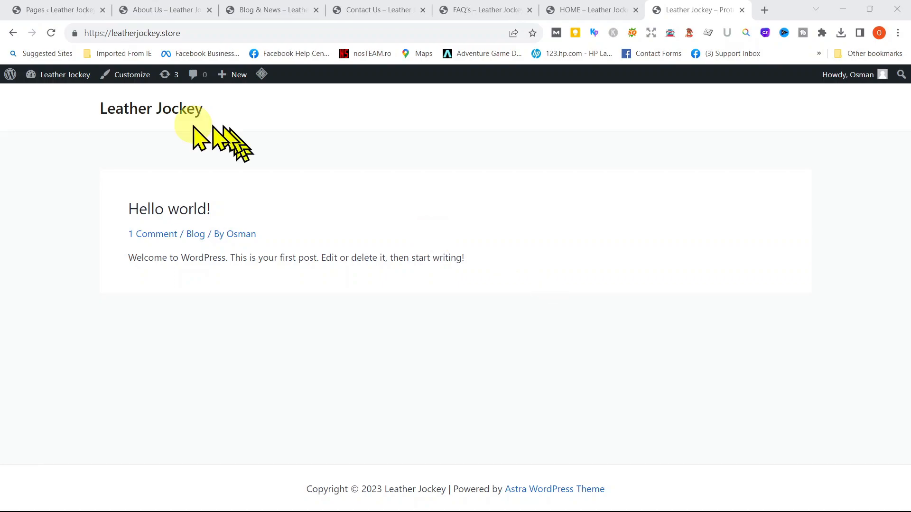
mouse_move(406, 147)
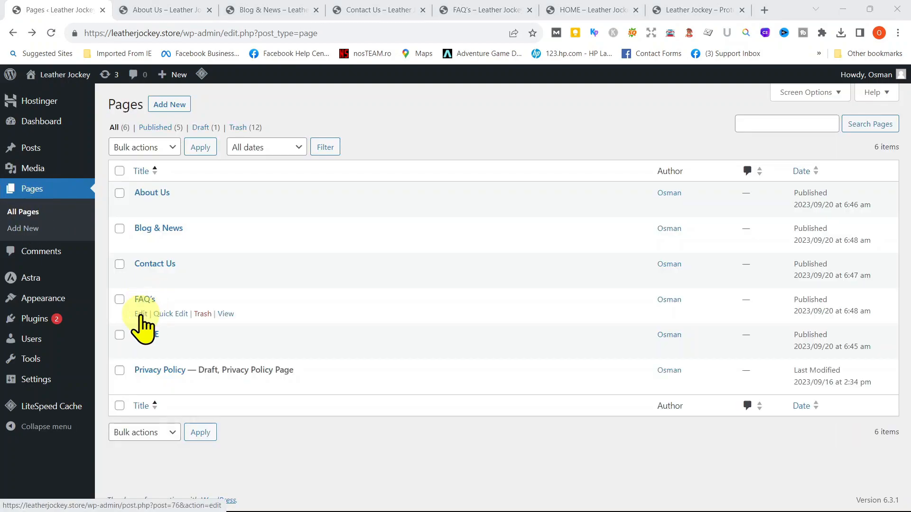
- Retitle the FAQ's page to Customer Reviews, update it and view it live
left_click(139, 313)
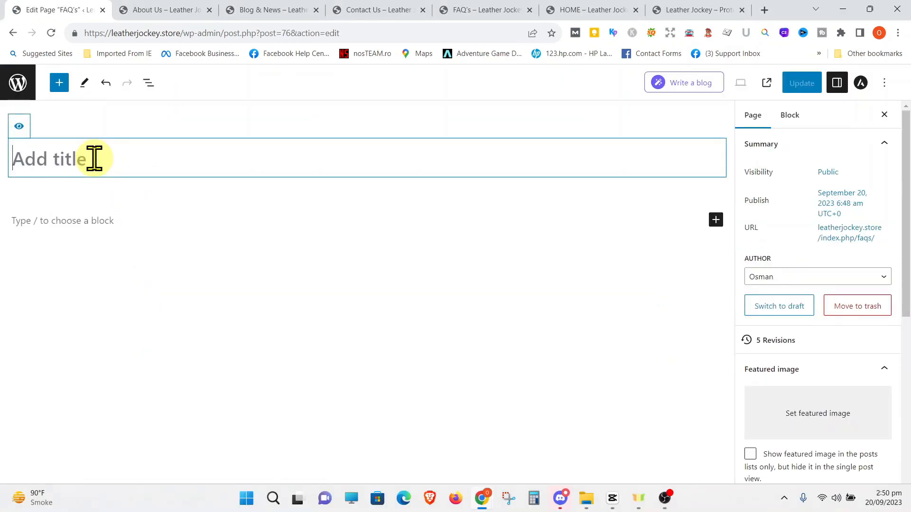
type("Customer Reviews")
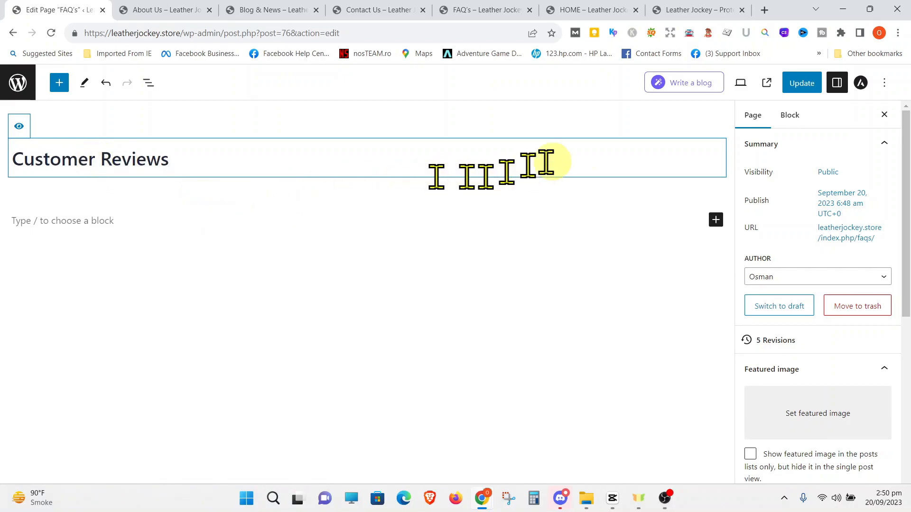
left_click(795, 83)
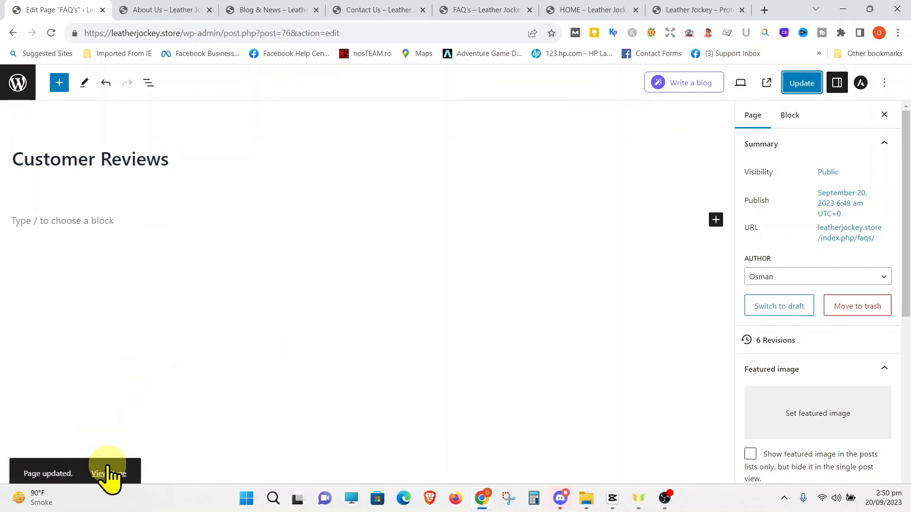
left_click(108, 474)
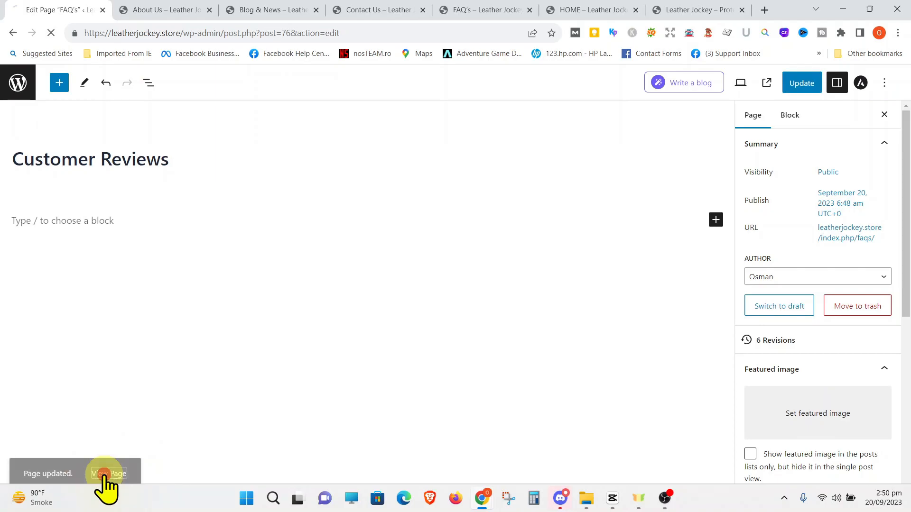
left_click(108, 475)
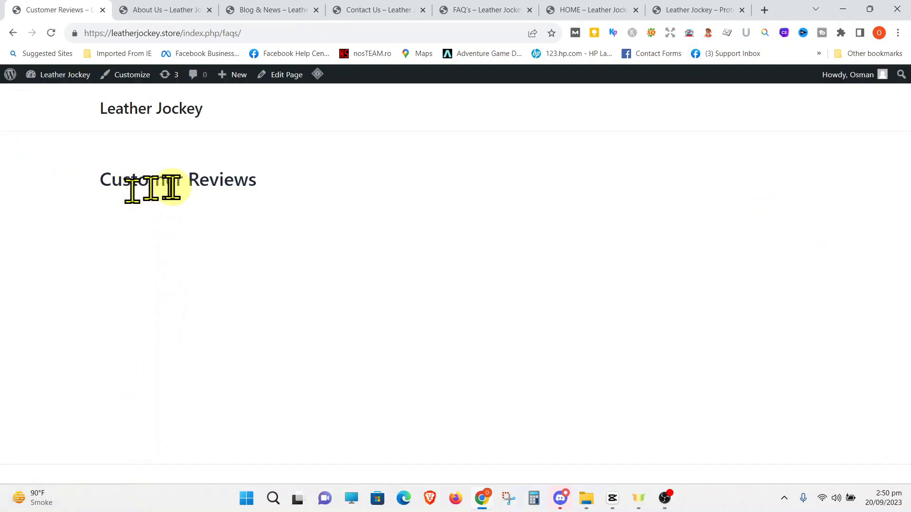
mouse_move(167, 182)
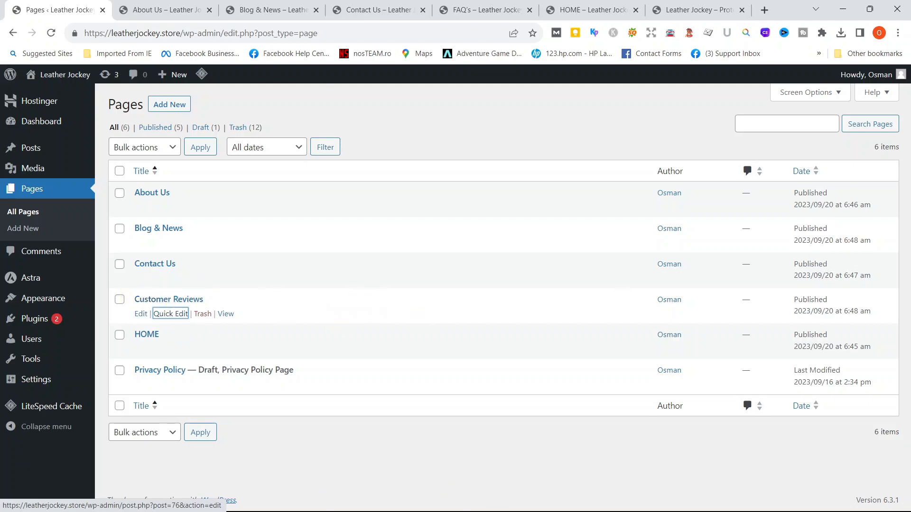
mouse_move(243, 319)
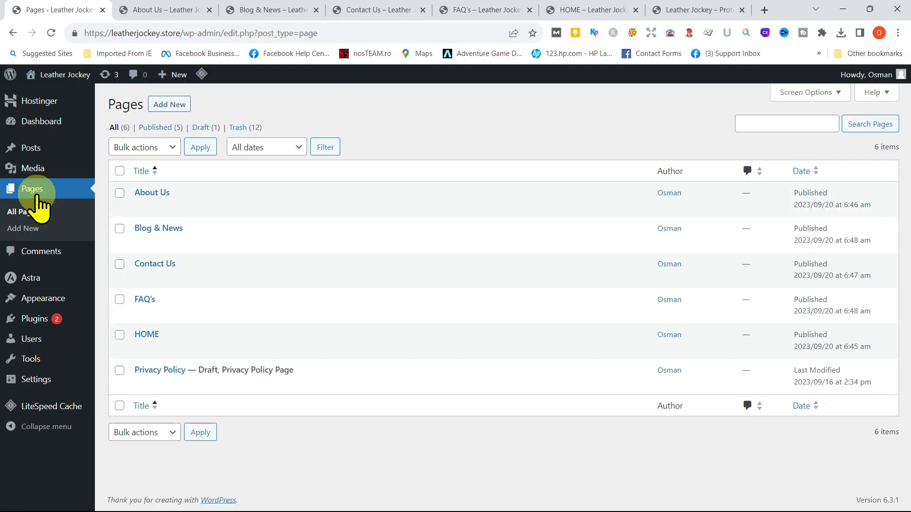
mouse_move(149, 301)
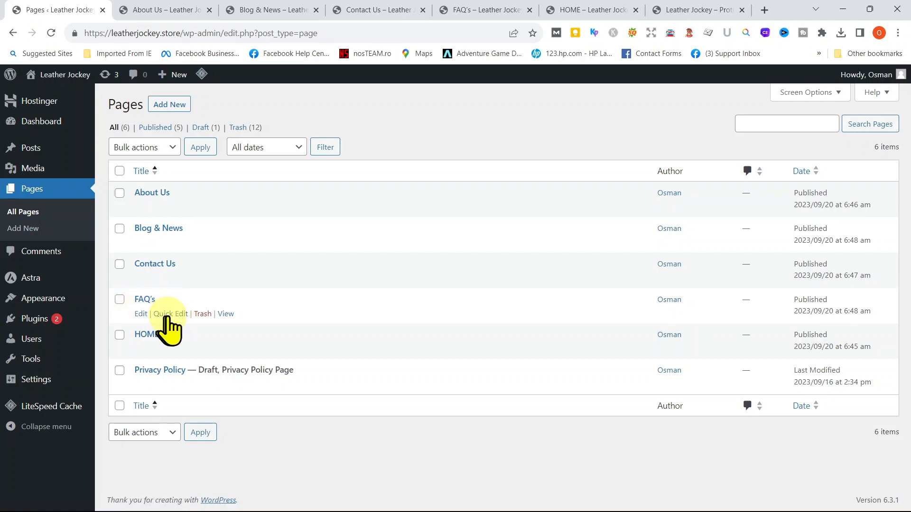
- Quick Edit the FAQ's page title to Customer Reviews, update it and view it live
left_click(170, 313)
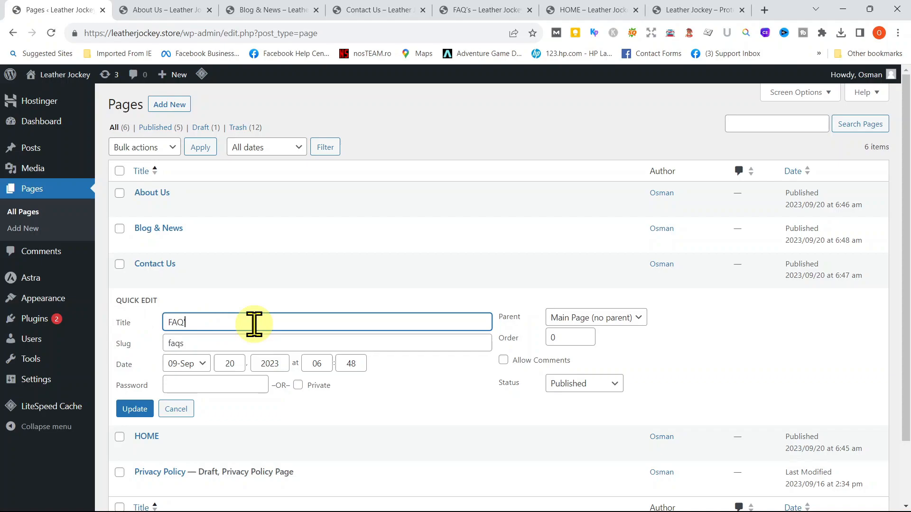
type("Customer Reviews")
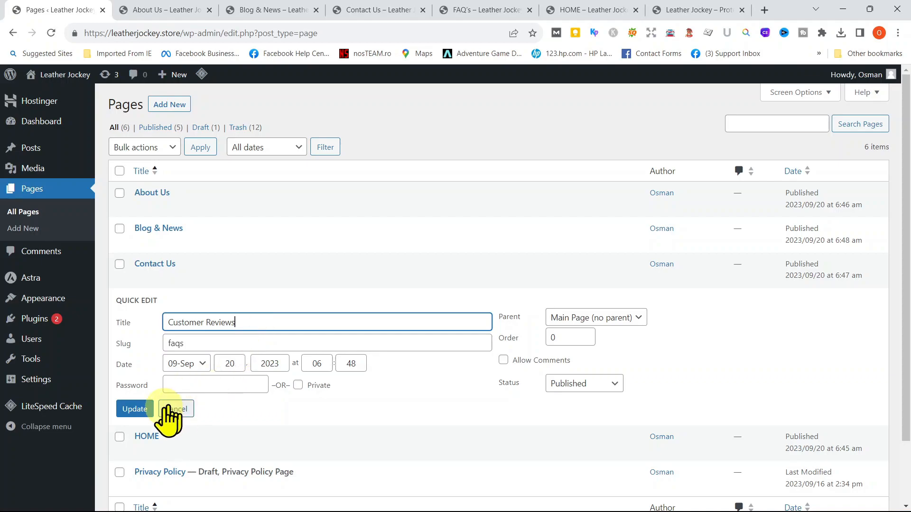
left_click(135, 408)
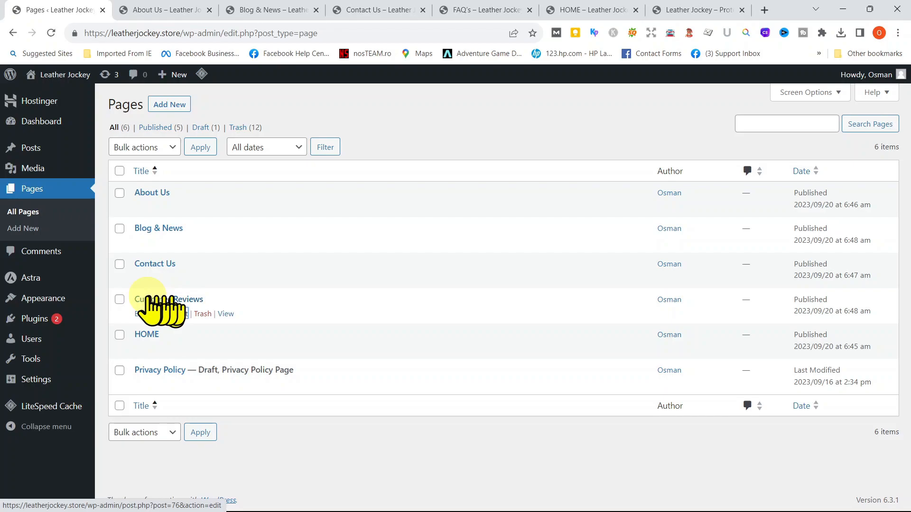
mouse_move(226, 319)
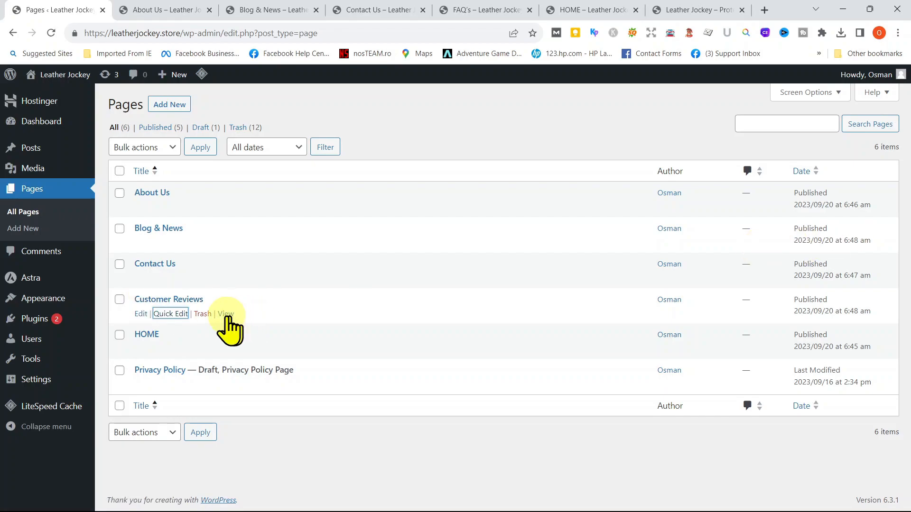
left_click(226, 314)
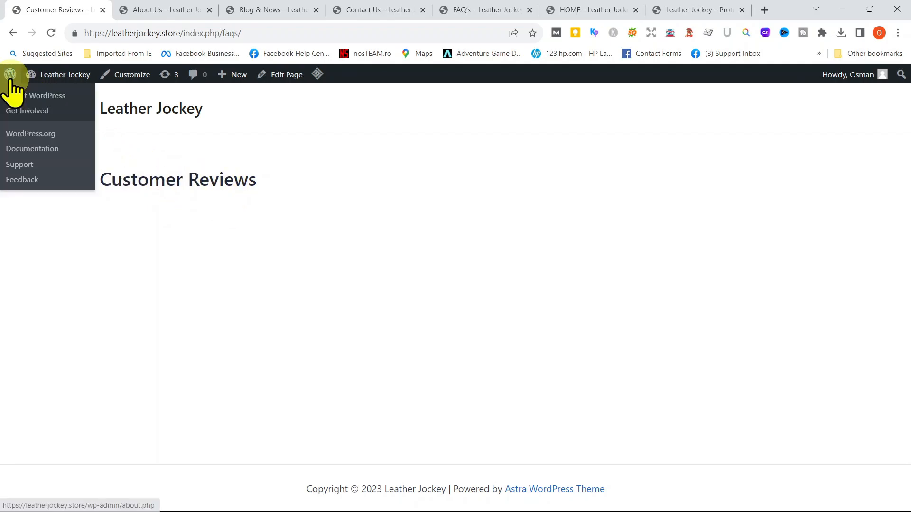
left_click(34, 95)
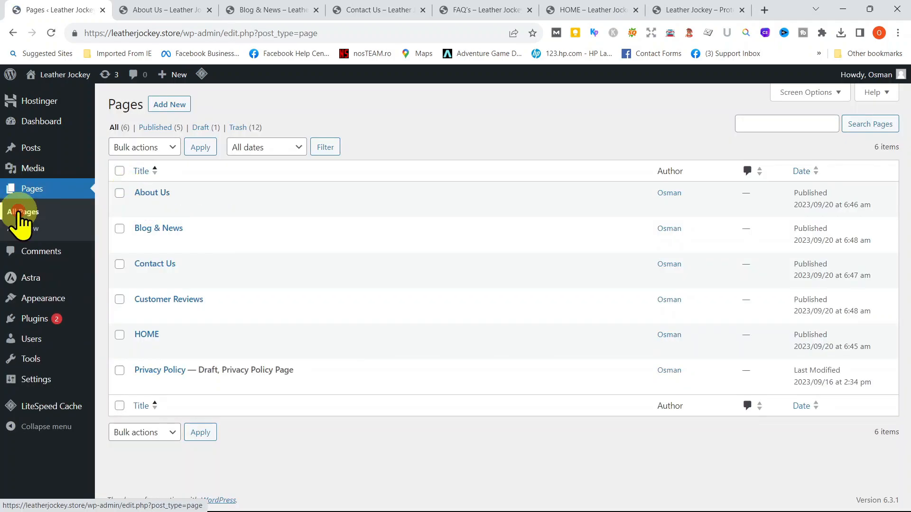
mouse_move(177, 305)
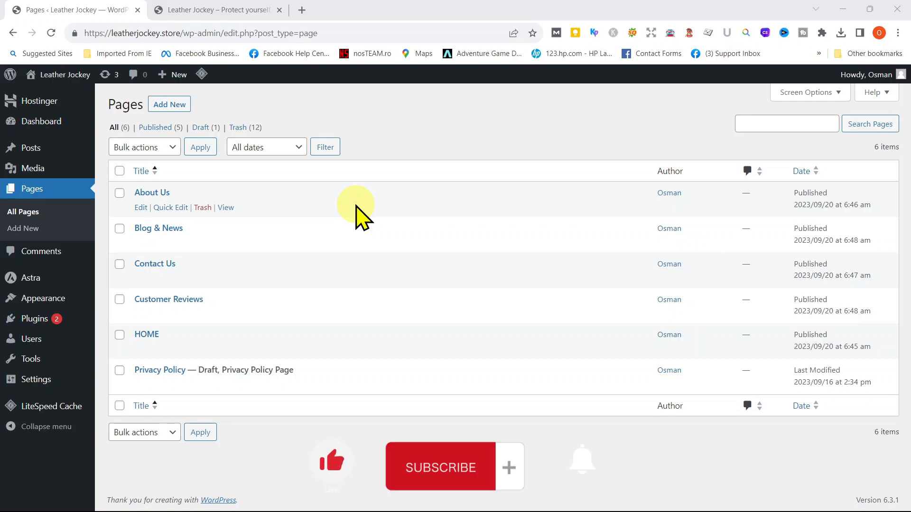
mouse_move(307, 218)
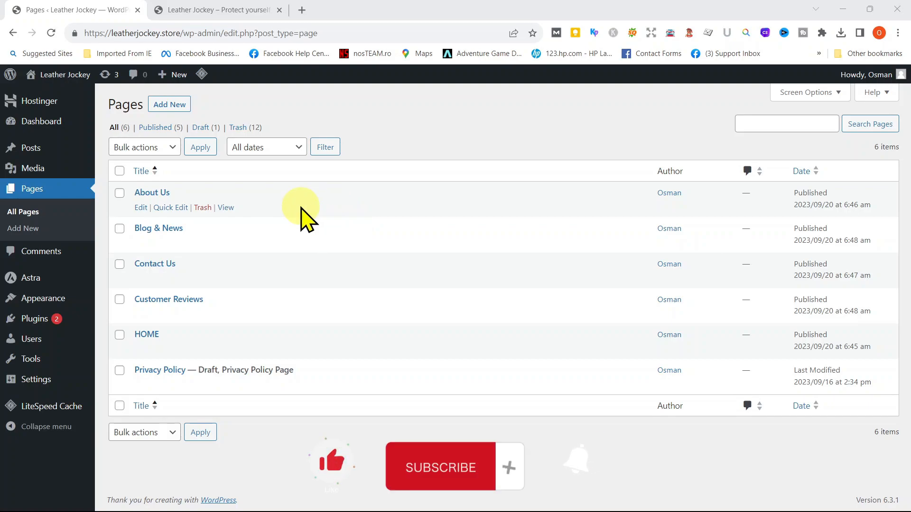